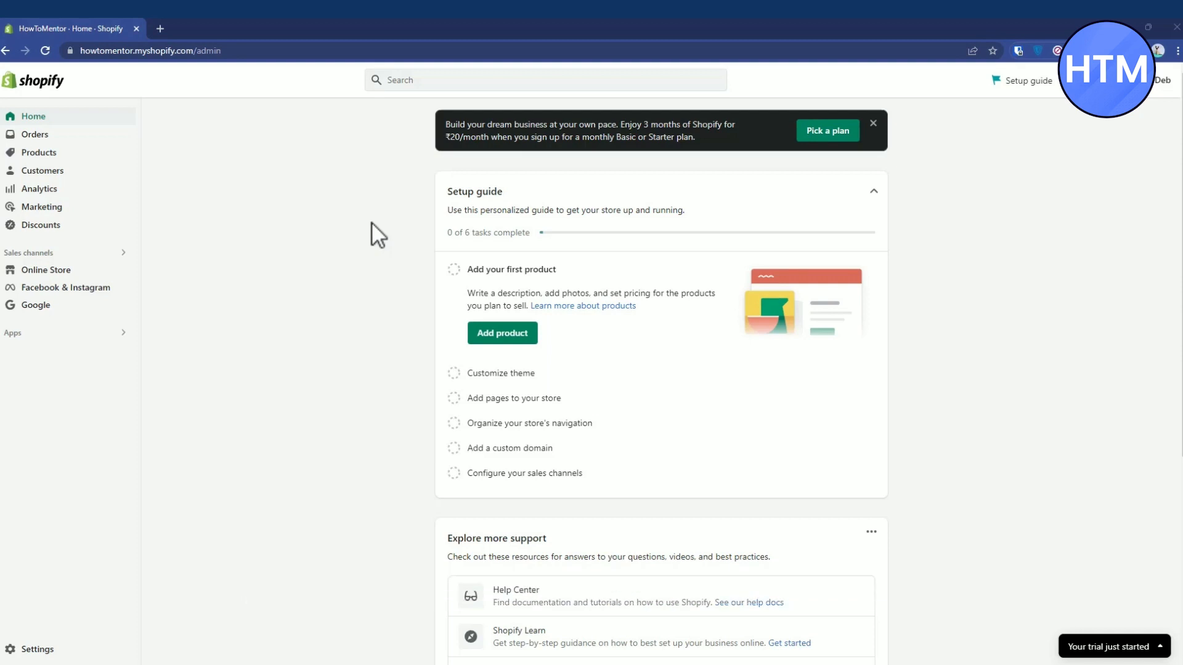
mouse_move(362, 265)
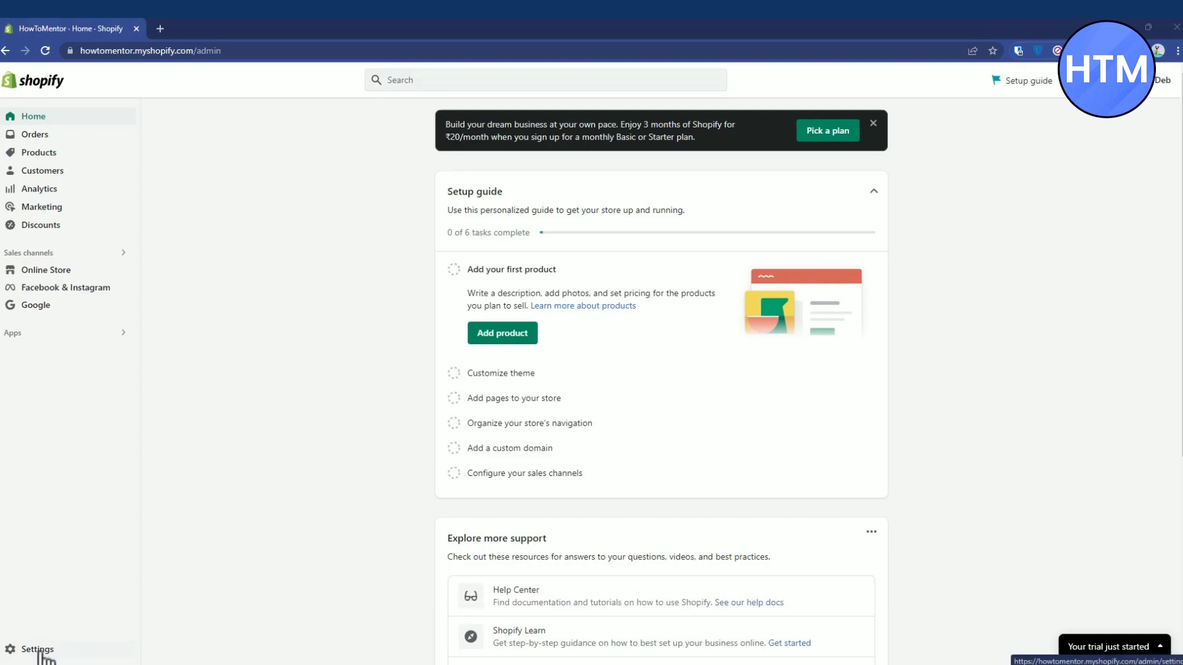
Go to Settings from the left sidebar, landing on Store details
left_click(36, 649)
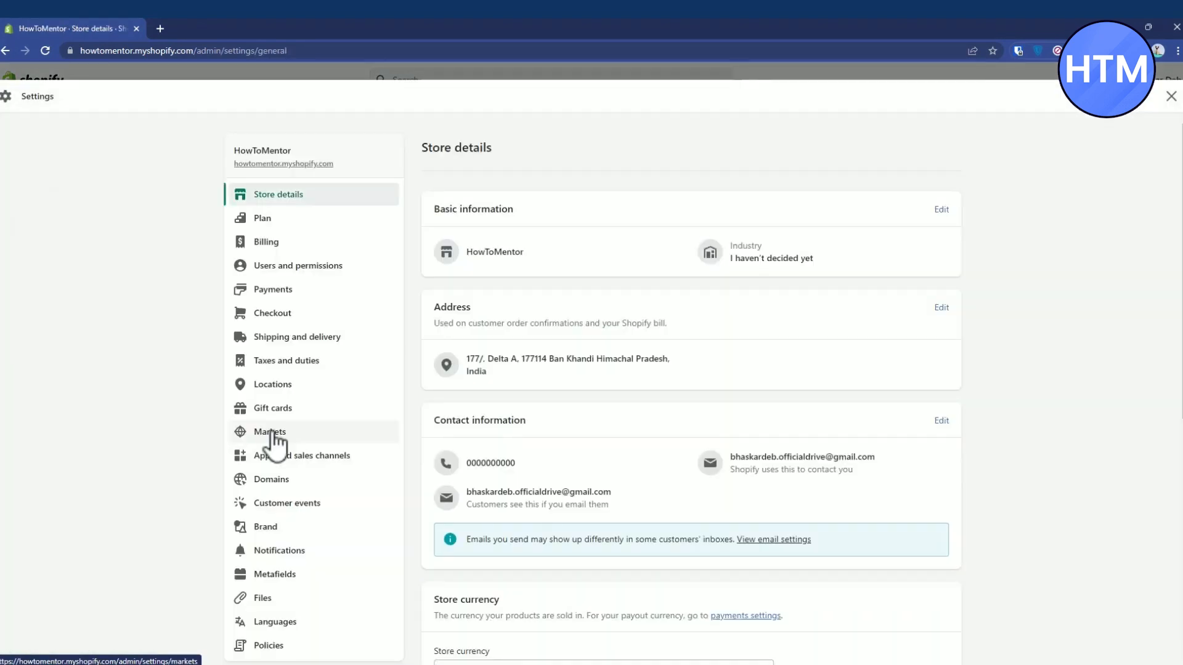
mouse_move(549, 217)
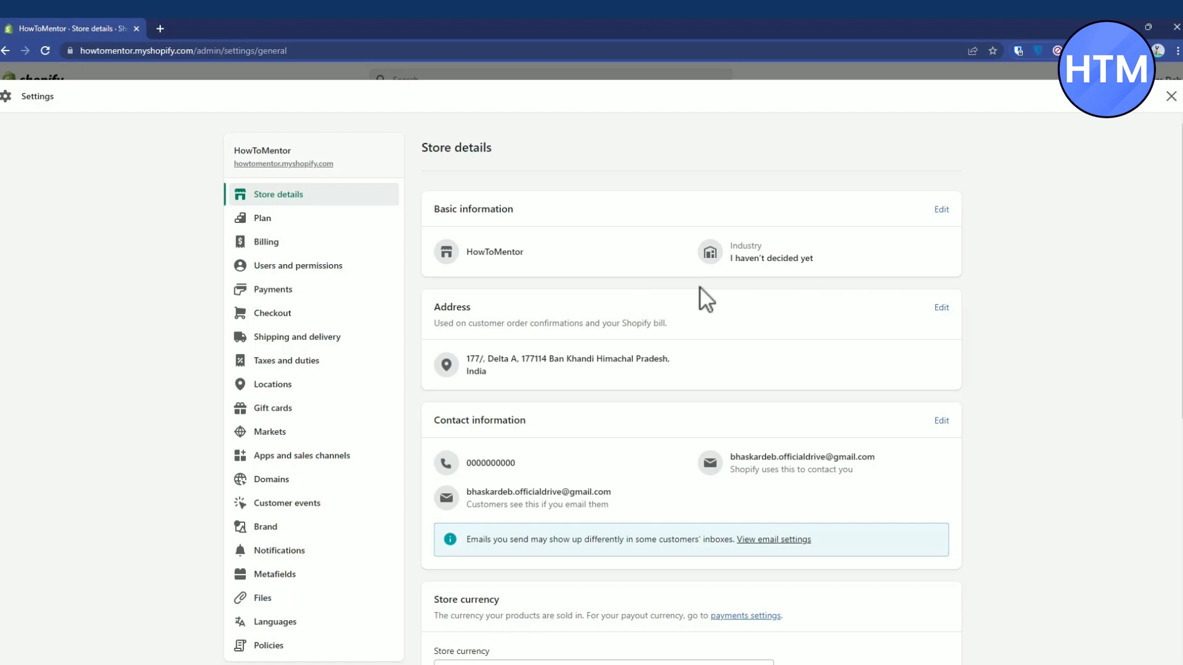
mouse_move(950, 237)
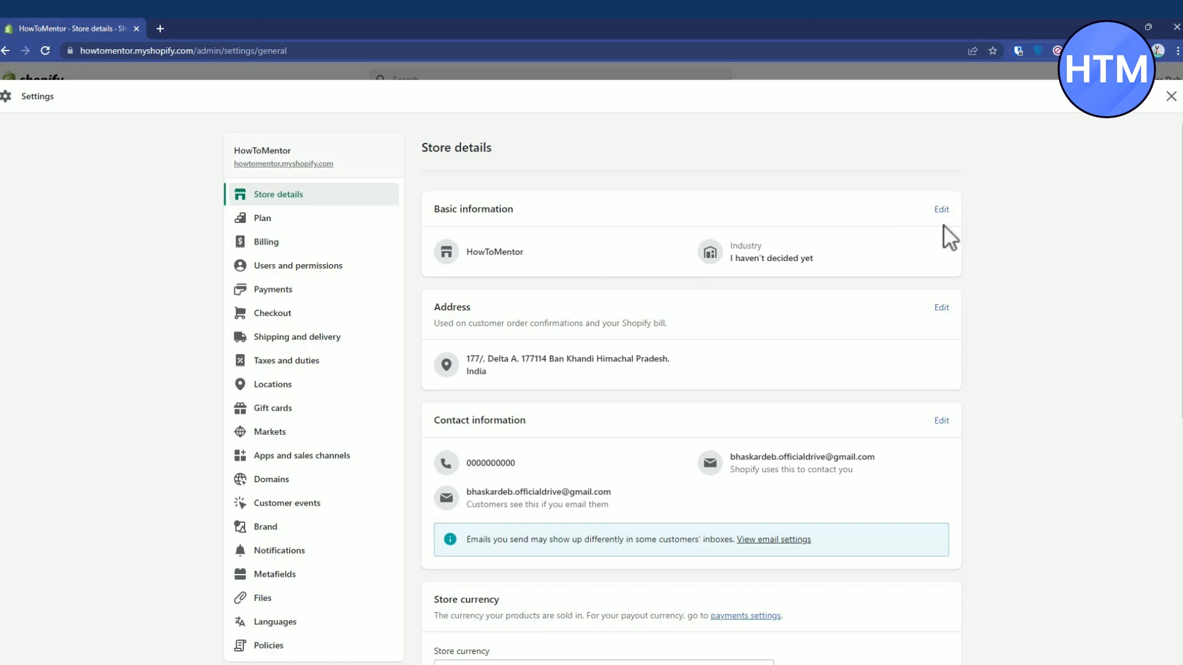
left_click(940, 210)
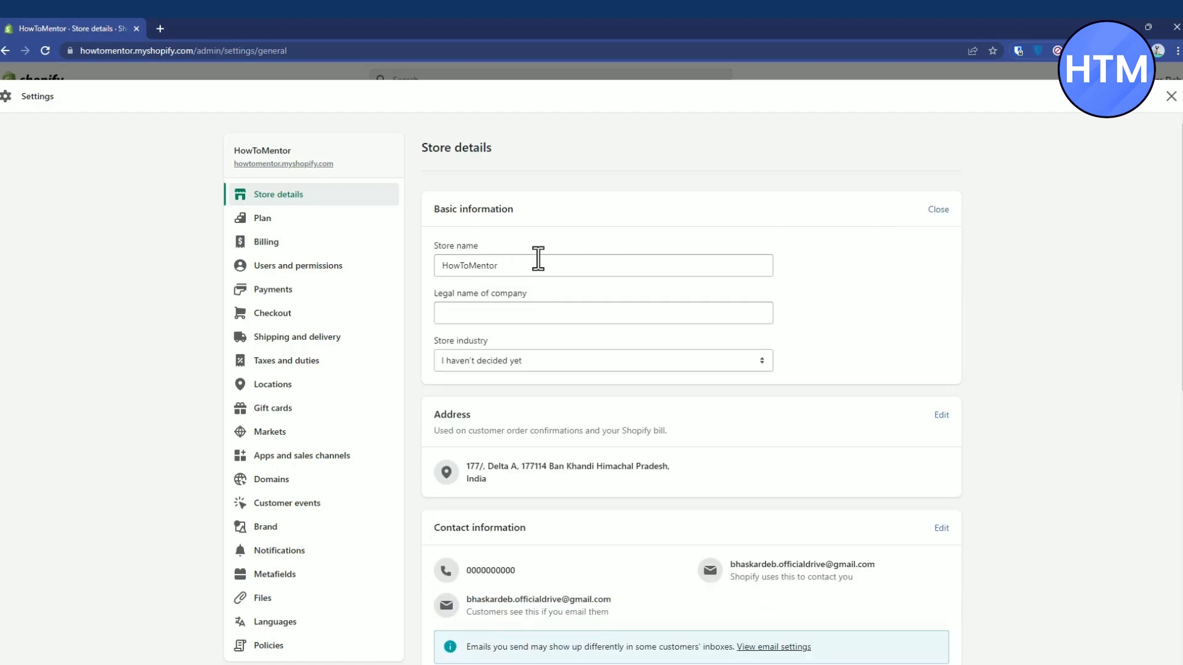
left_click(603, 265)
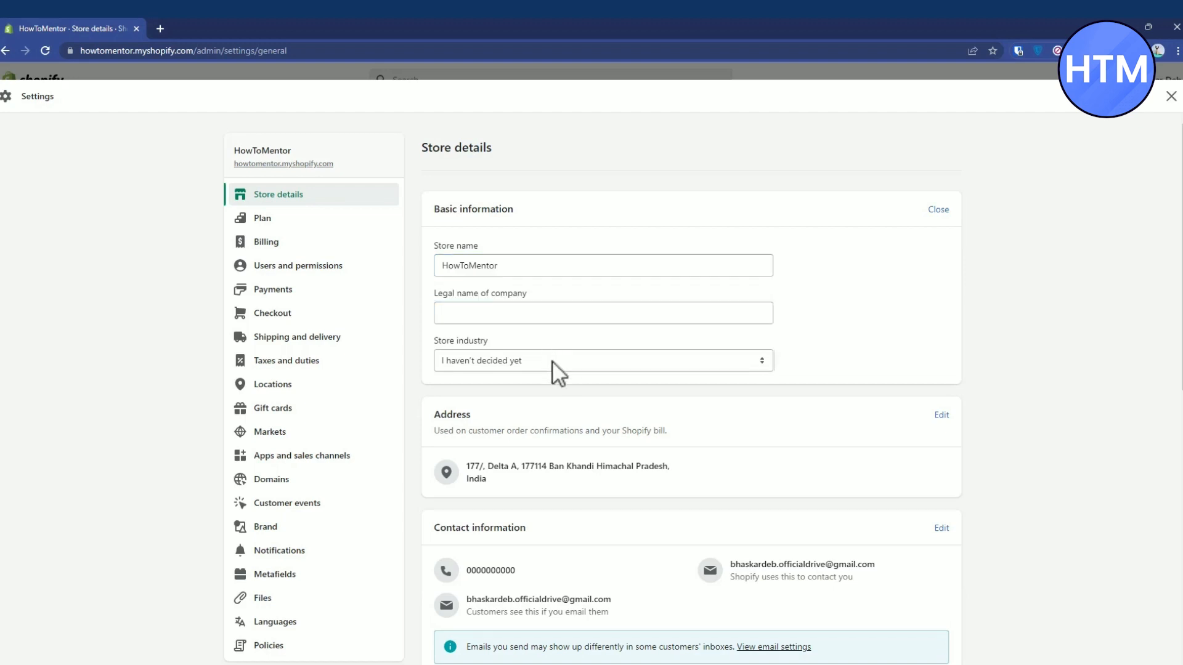
left_click(602, 360)
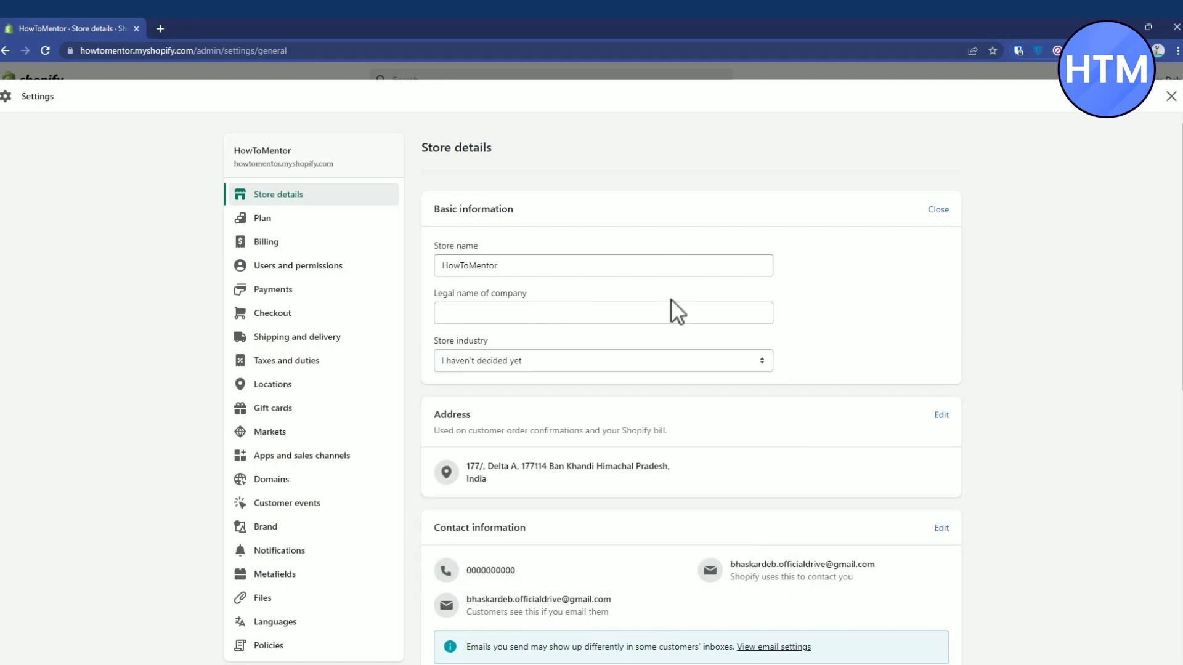
left_click(937, 209)
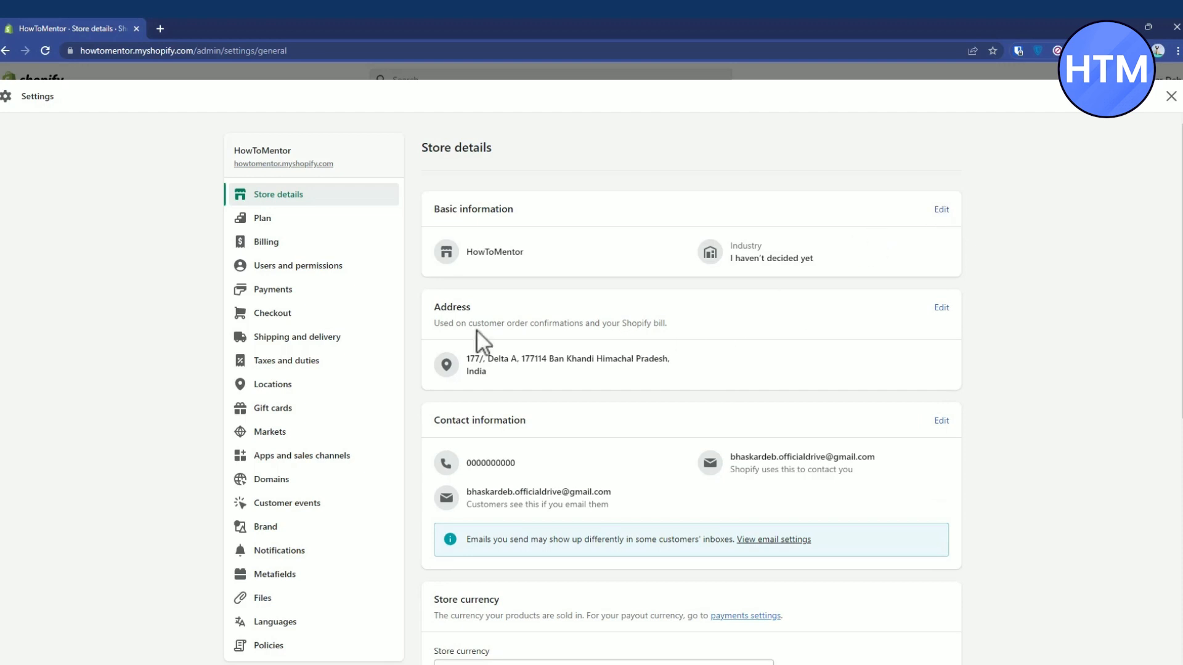
left_click(940, 306)
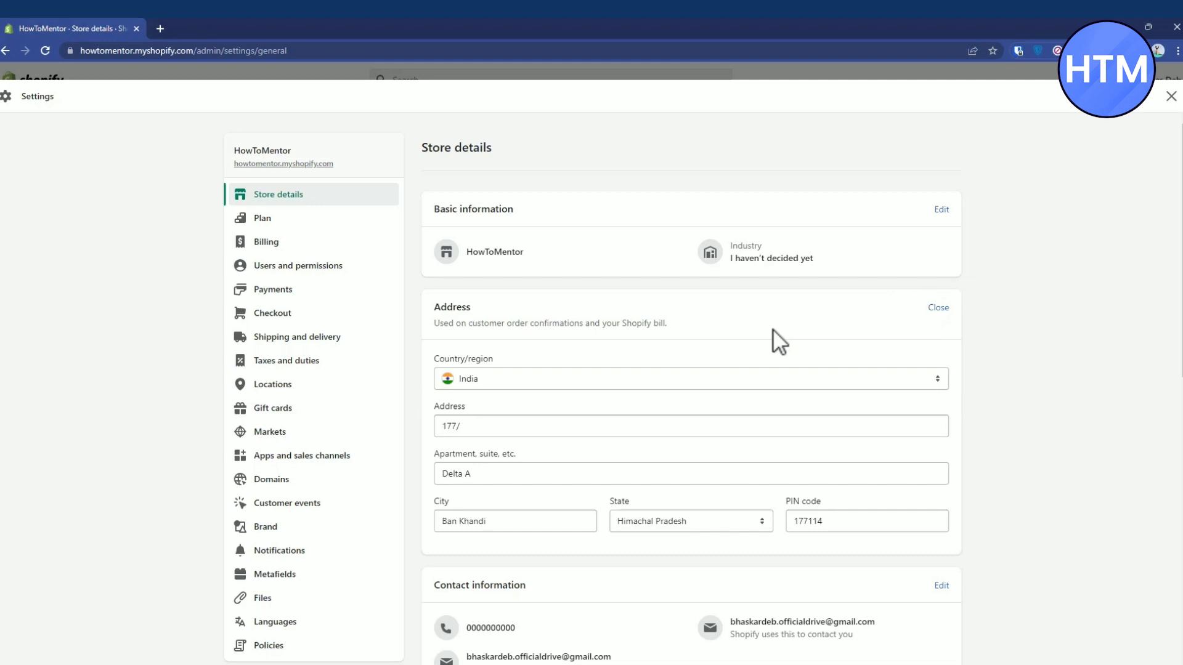
Browse the Country/region list in the address form, keeping India selected
left_click(689, 379)
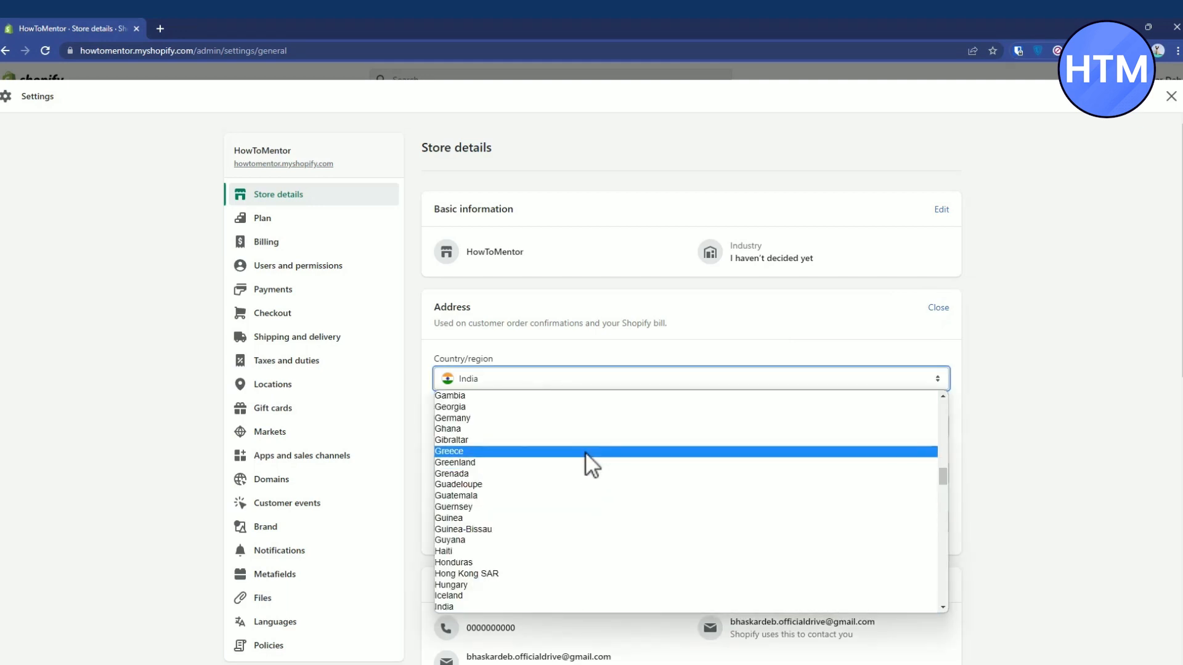
scroll("down", 3)
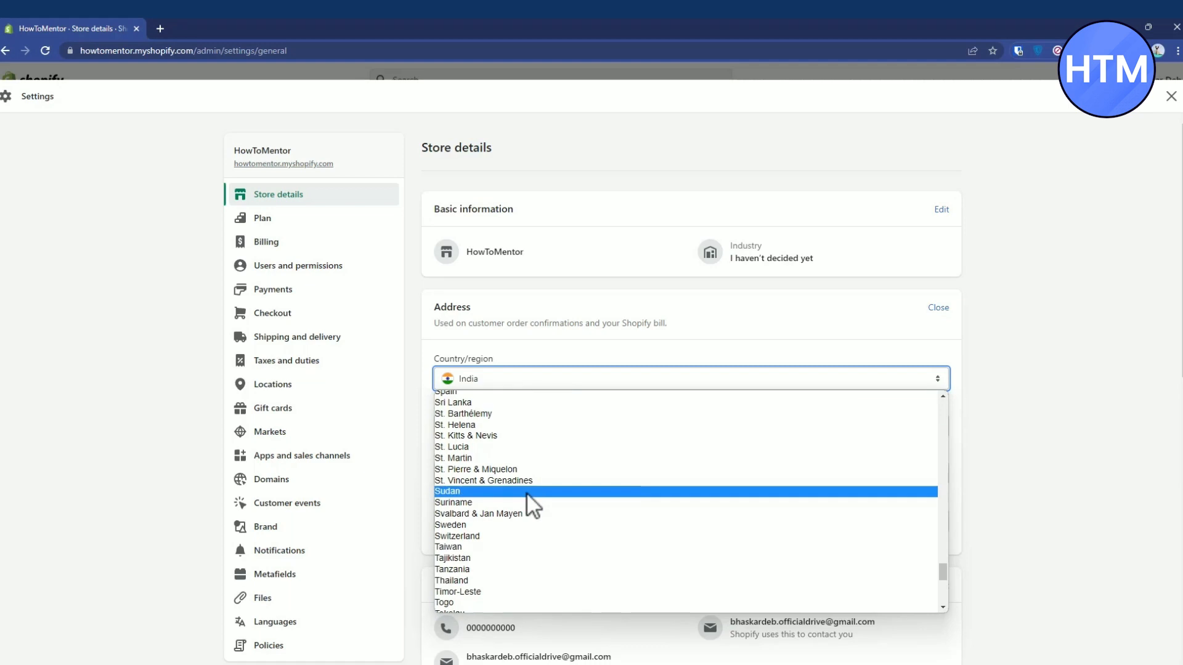
scroll("down", 3)
type("177/")
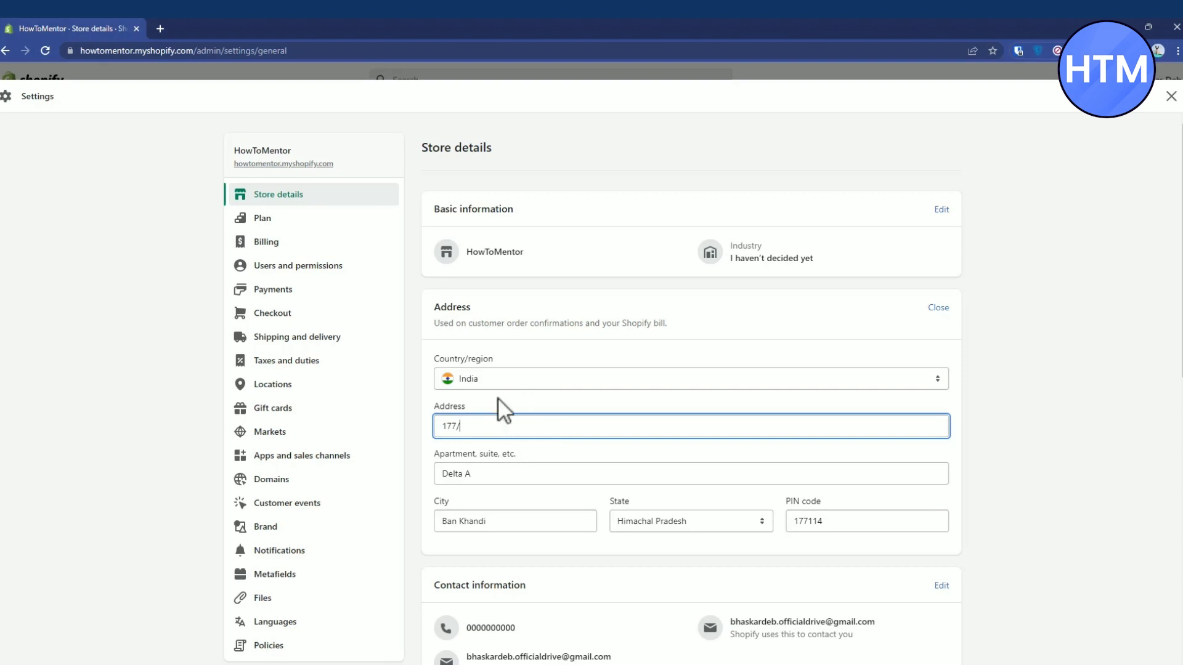
mouse_move(549, 428)
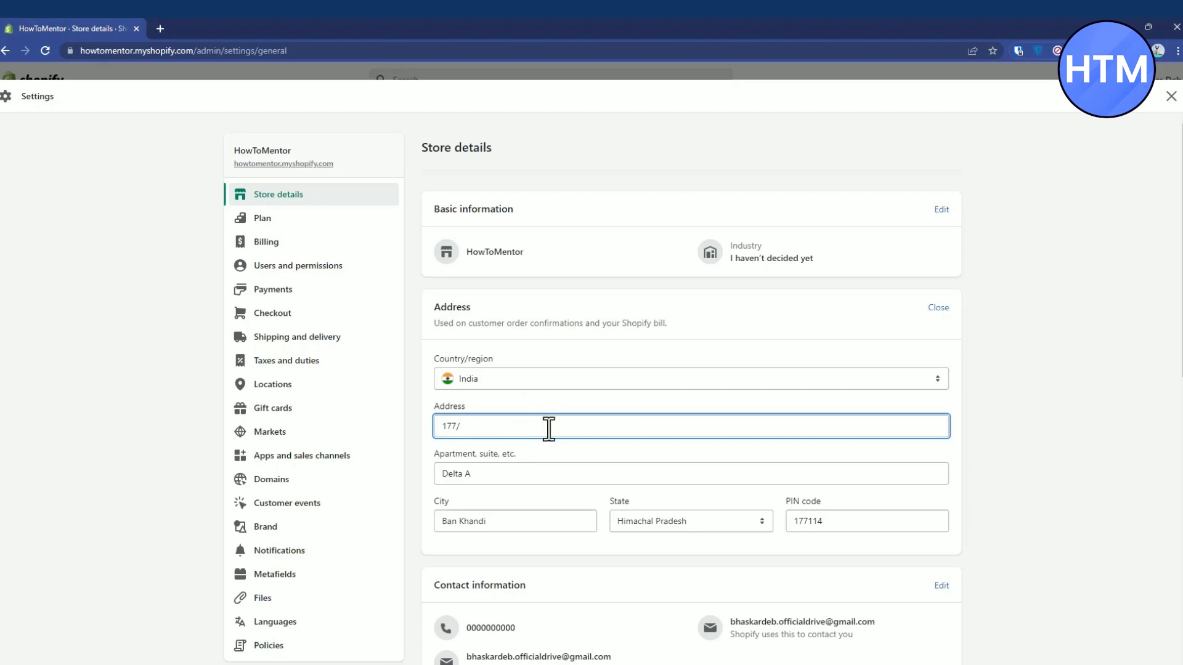
left_click(538, 473)
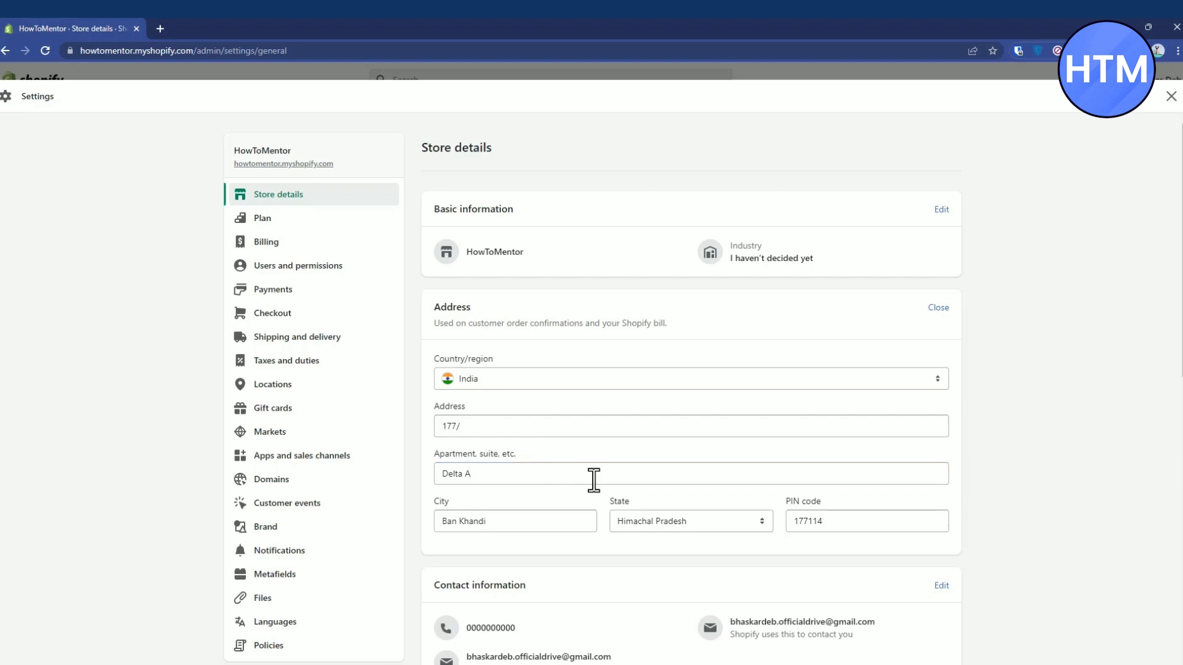
mouse_move(589, 513)
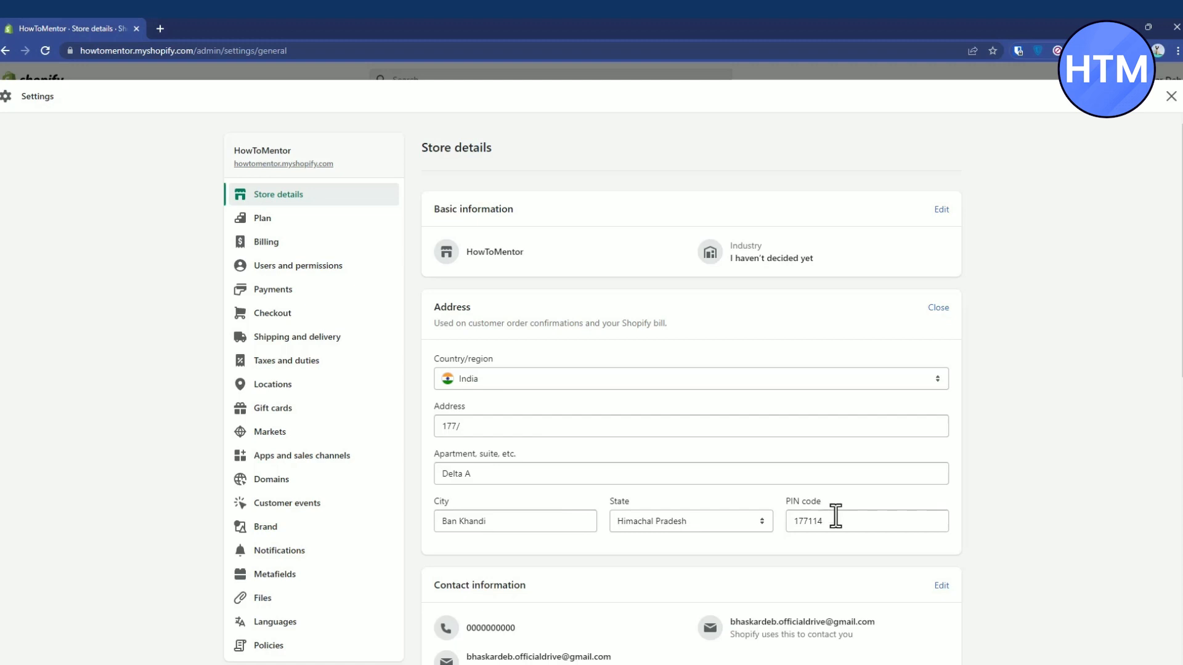
mouse_move(836, 596)
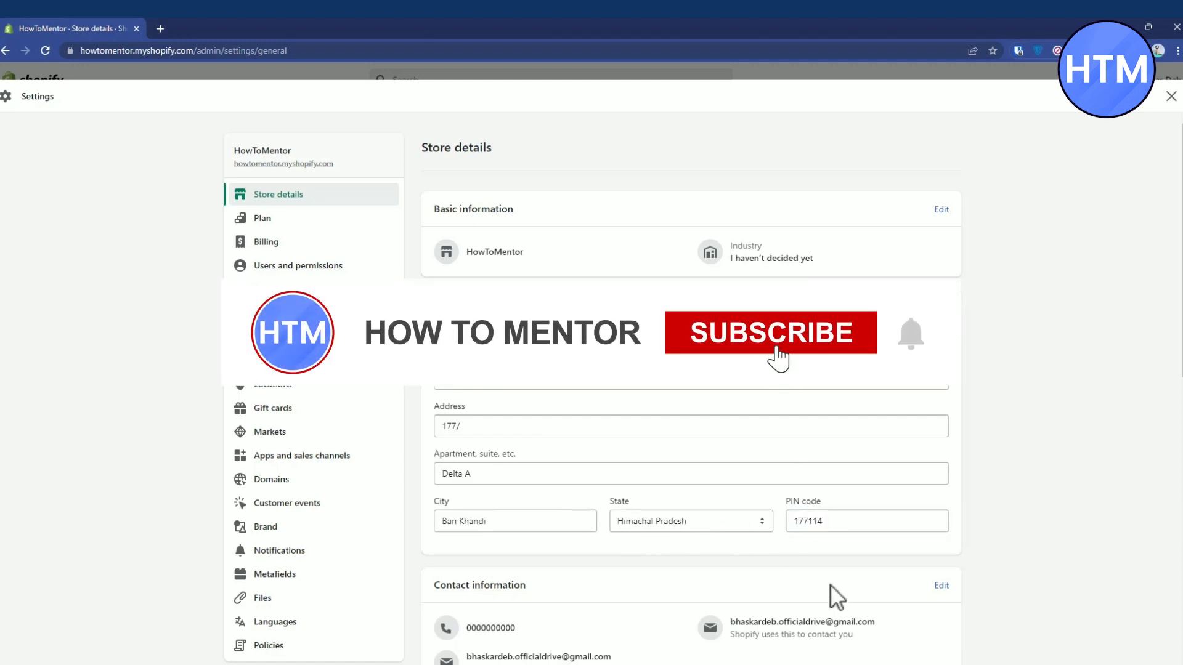
left_click(770, 333)
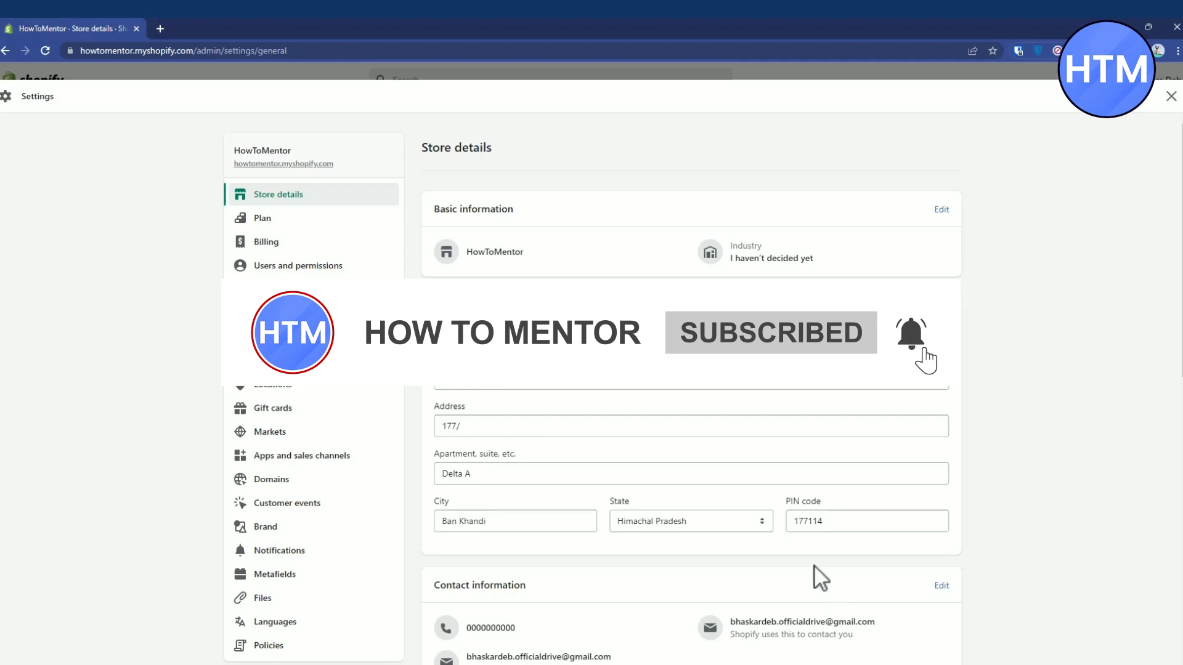